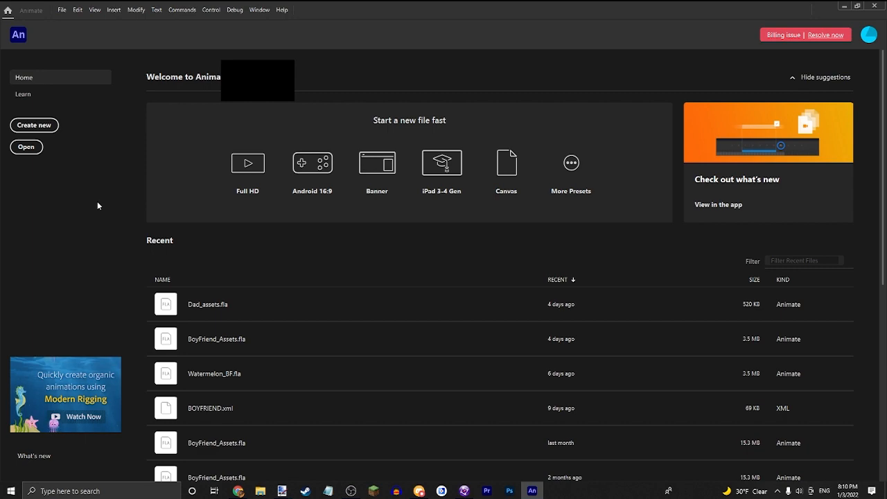
{"action": "mouse_move", "coordinate": [48, 257]}
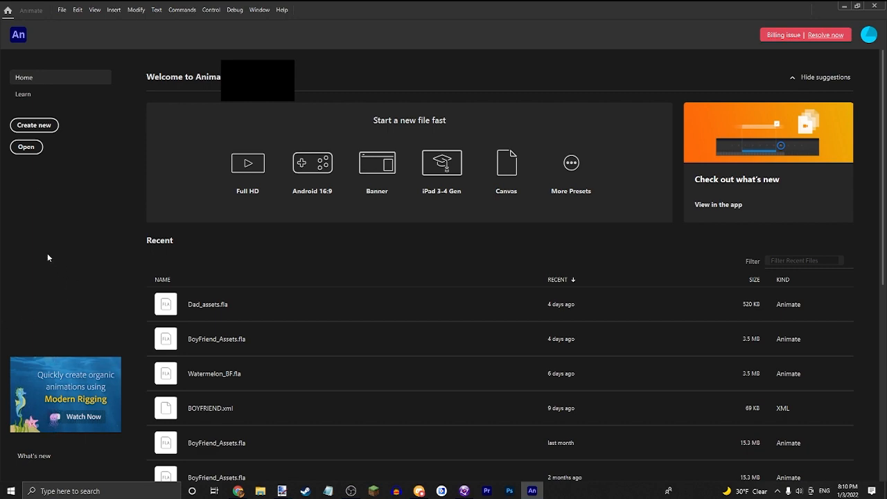
{"action": "mouse_move", "coordinate": [14, 236]}
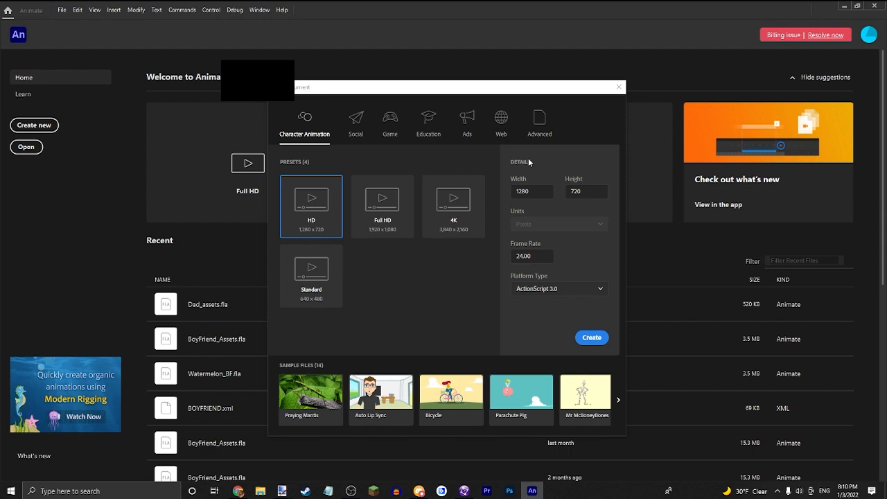
{"action": "mouse_move", "coordinate": [401, 184]}
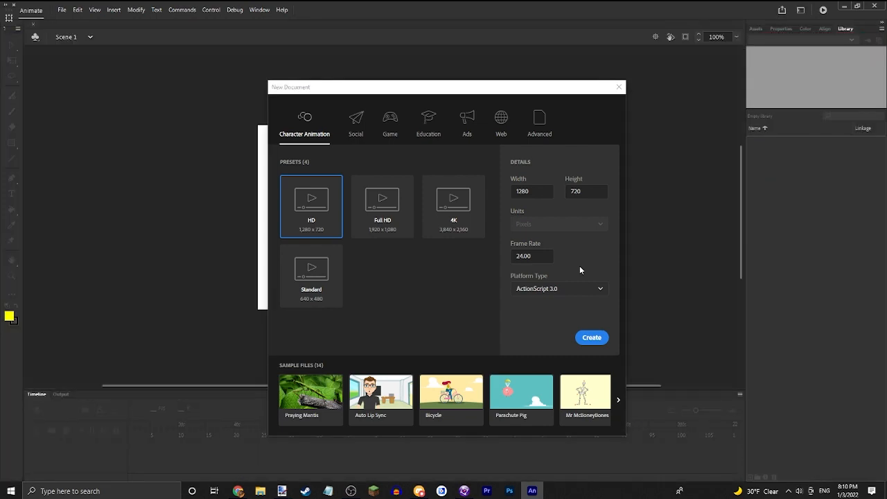
Create a new HD document and add an empty movie clip named Queen Idle.
{"action": "left_click", "coordinate": [591, 337]}
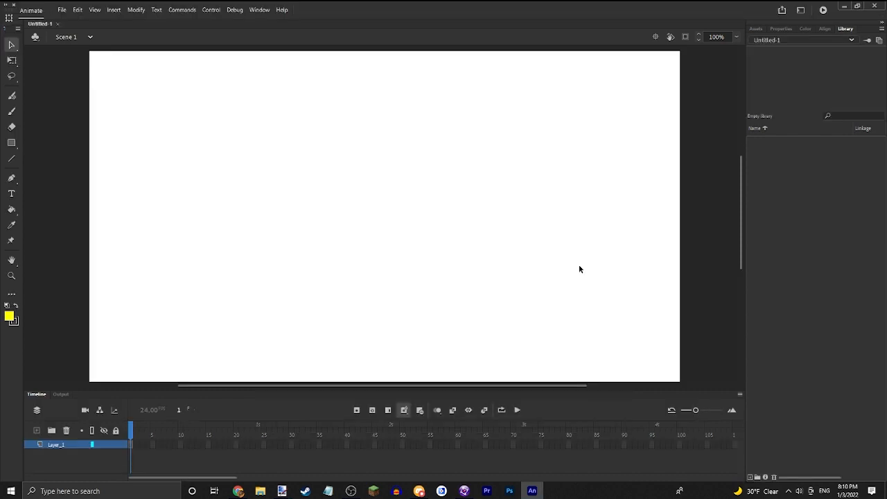
{"action": "mouse_move", "coordinate": [447, 86]}
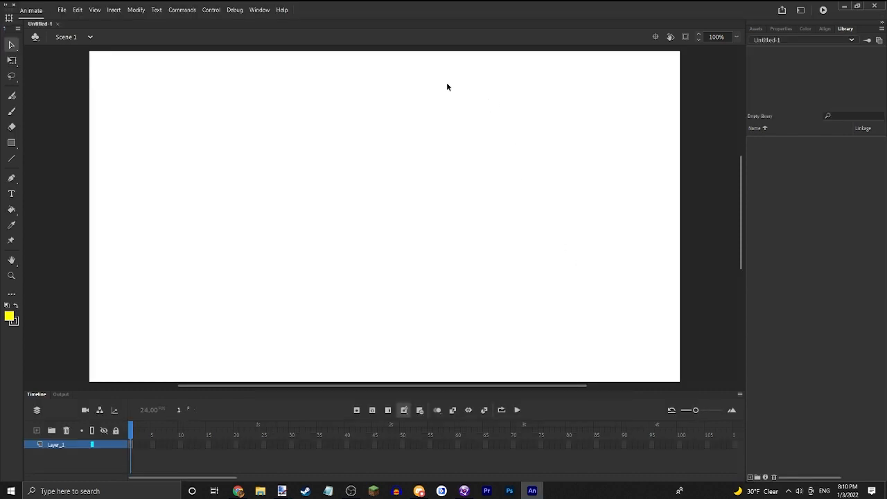
{"action": "mouse_move", "coordinate": [761, 23]}
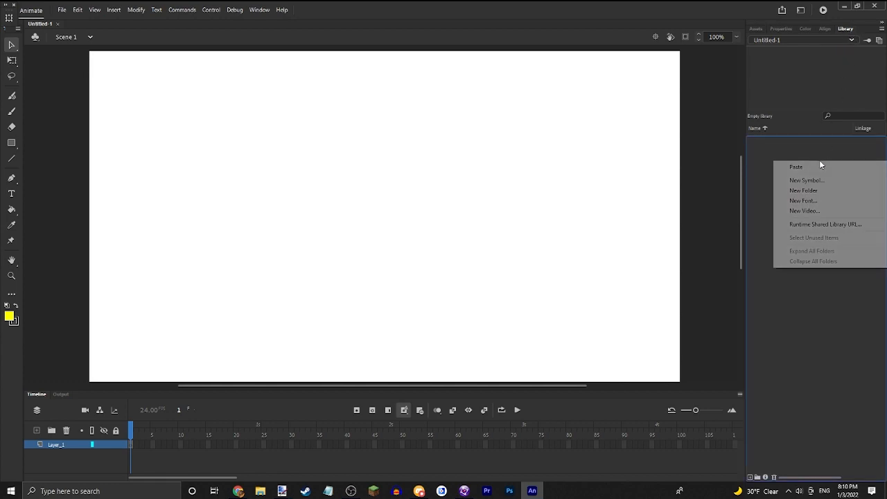
{"action": "mouse_move", "coordinate": [812, 156]}
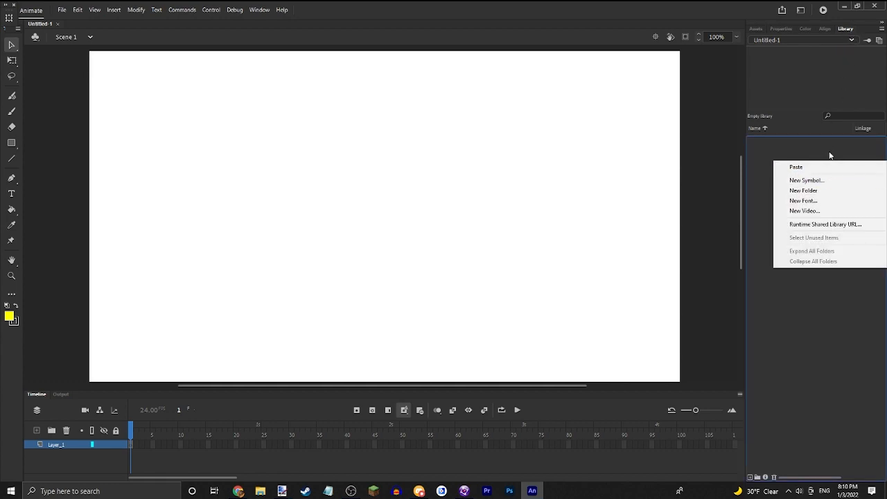
{"action": "mouse_move", "coordinate": [806, 180]}
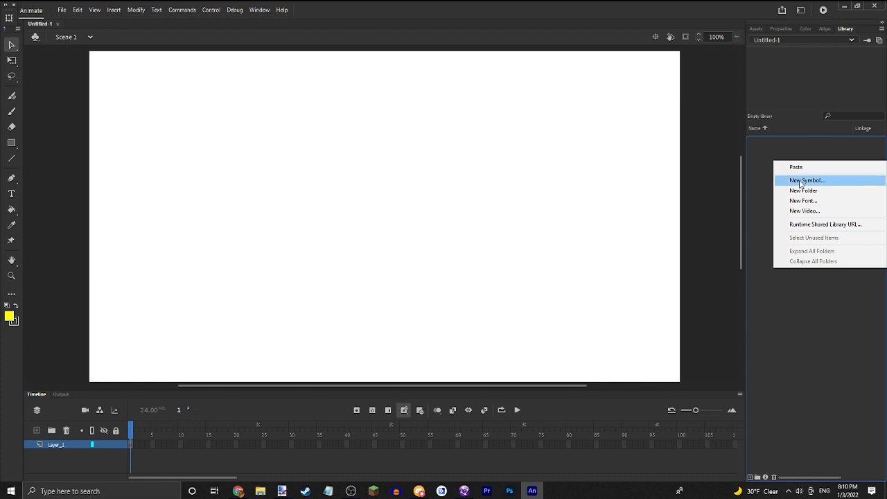
{"action": "left_click", "coordinate": [801, 180]}
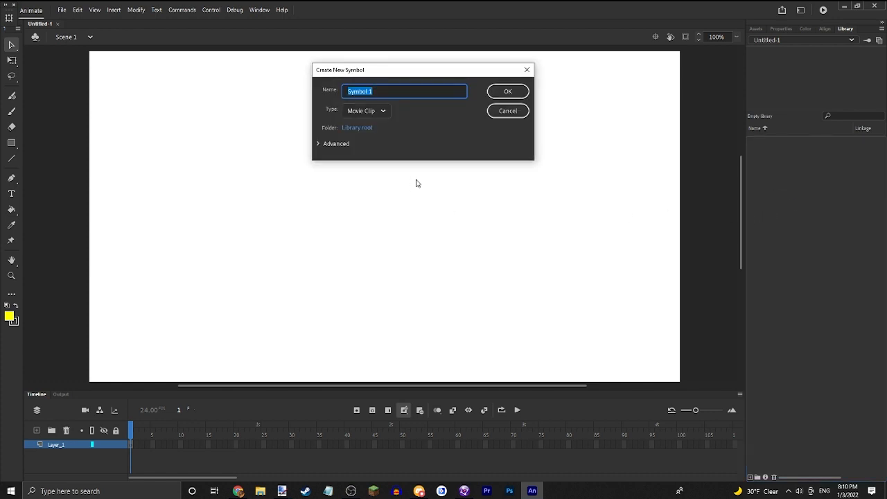
{"action": "type", "text": "Queen Idle"}
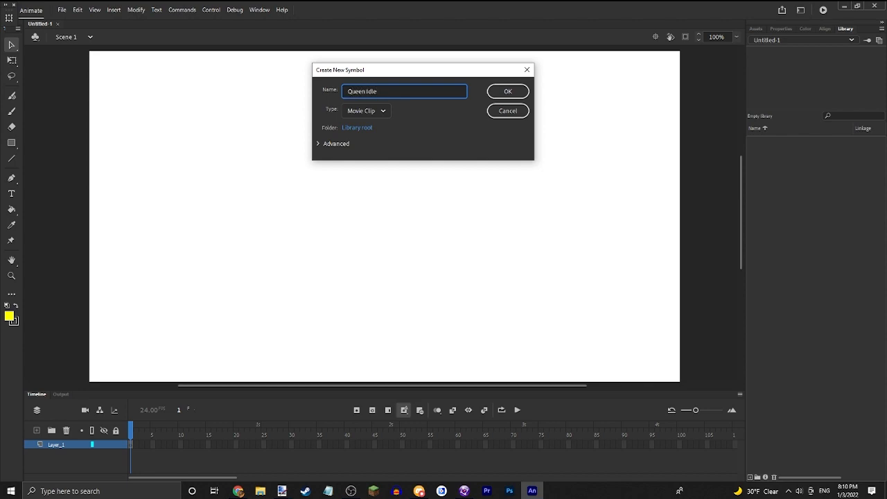
{"action": "left_click", "coordinate": [507, 90]}
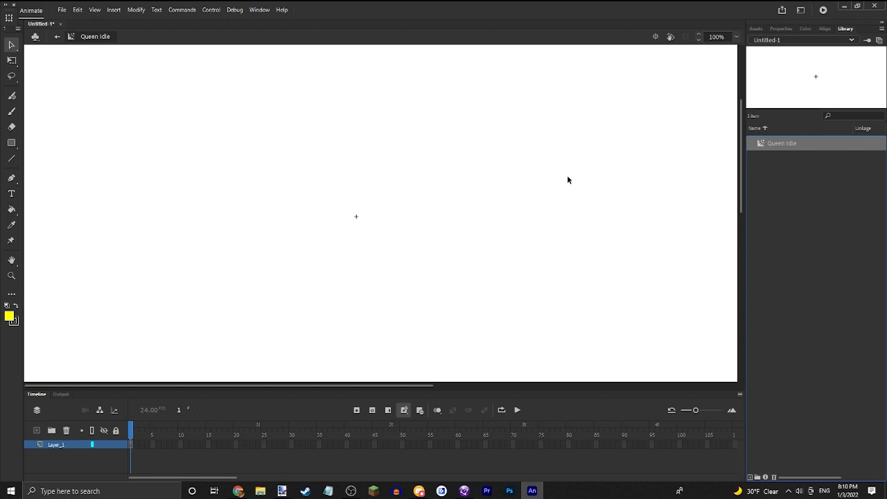
Import idle.png onto the Queen Idle symbol's stage.
{"action": "left_click", "coordinate": [66, 10]}
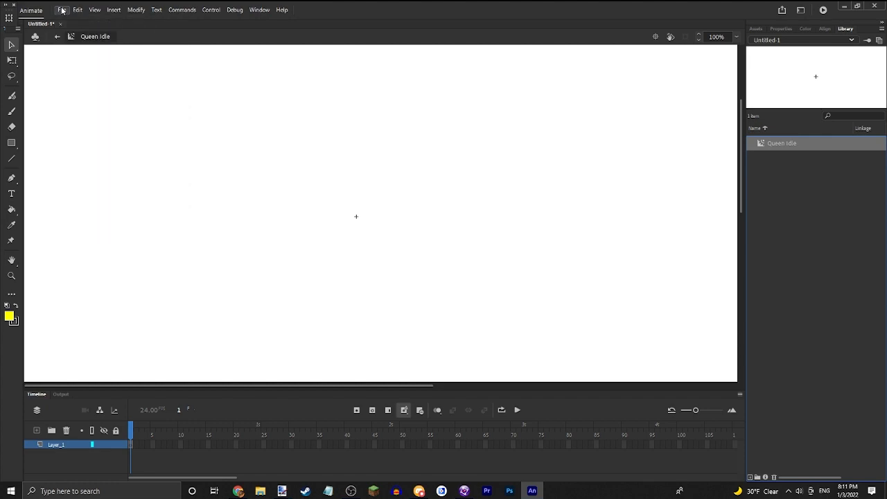
{"action": "left_click", "coordinate": [63, 10]}
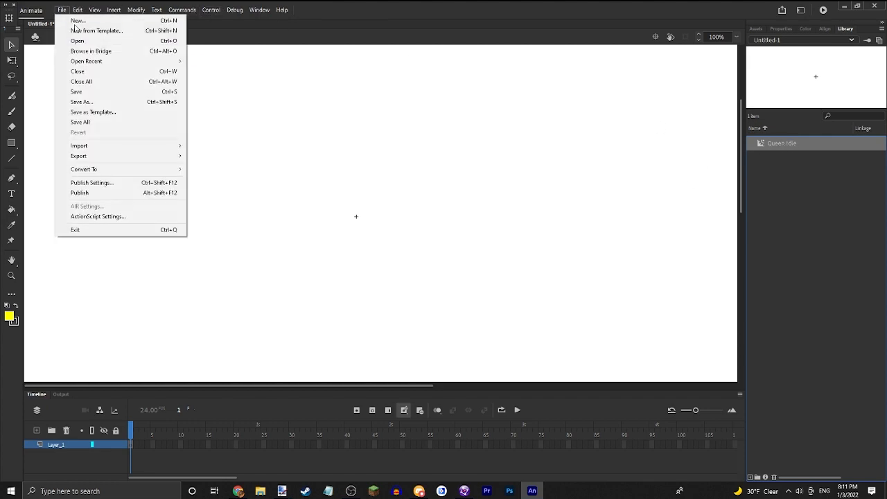
{"action": "mouse_move", "coordinate": [79, 146]}
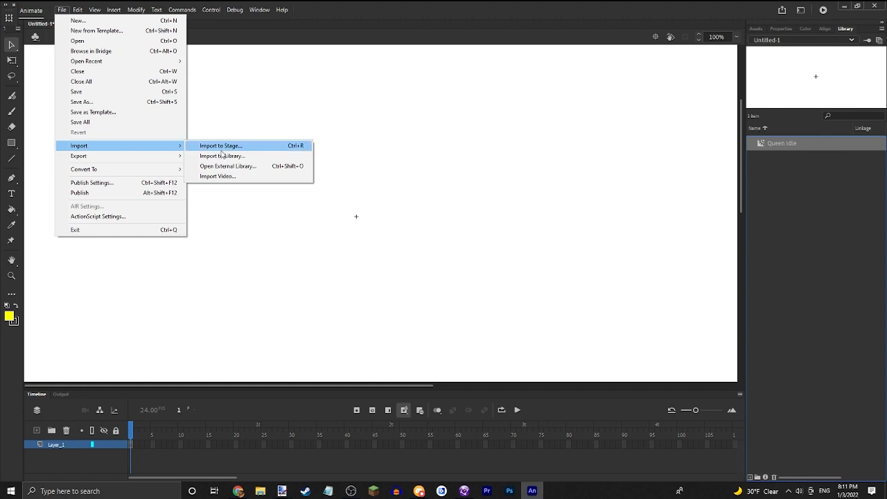
{"action": "left_click", "coordinate": [221, 155]}
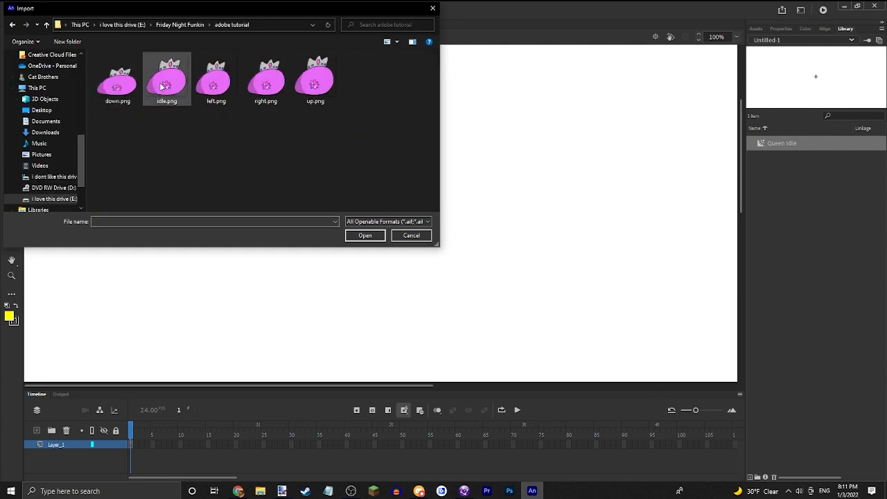
{"action": "mouse_move", "coordinate": [176, 109]}
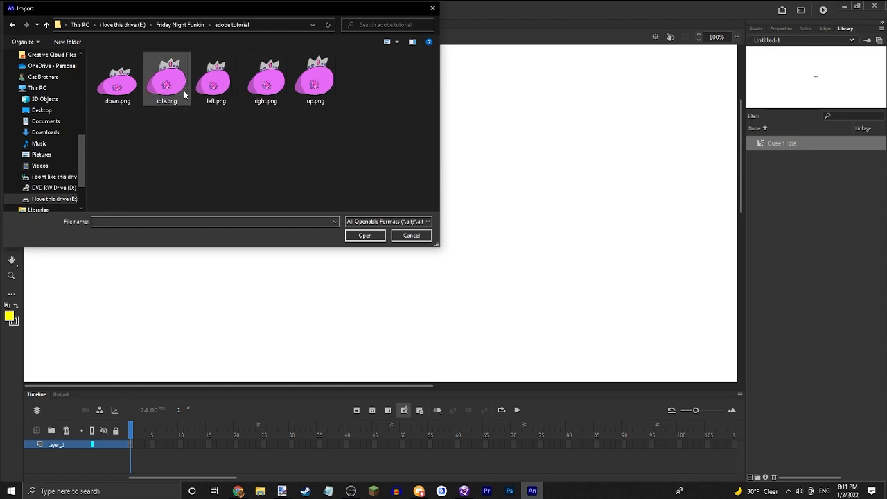
{"action": "left_click", "coordinate": [364, 235]}
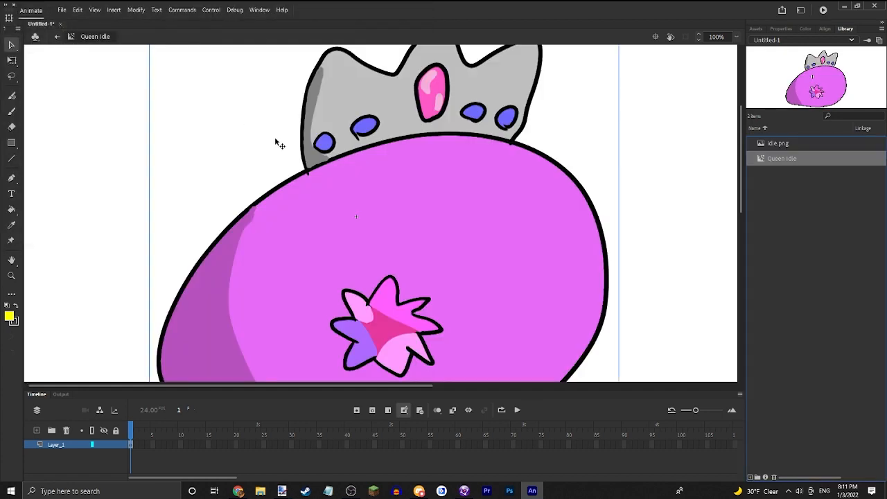
{"action": "left_click", "coordinate": [715, 36]}
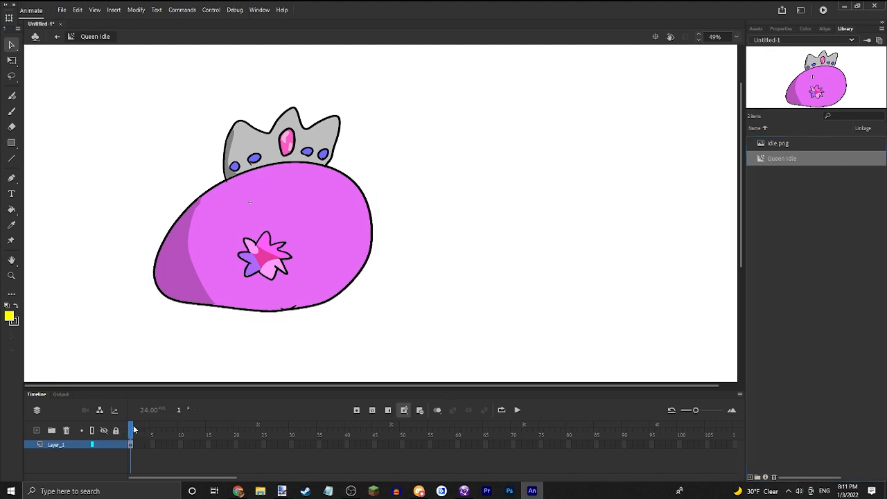
{"action": "mouse_move", "coordinate": [488, 421]}
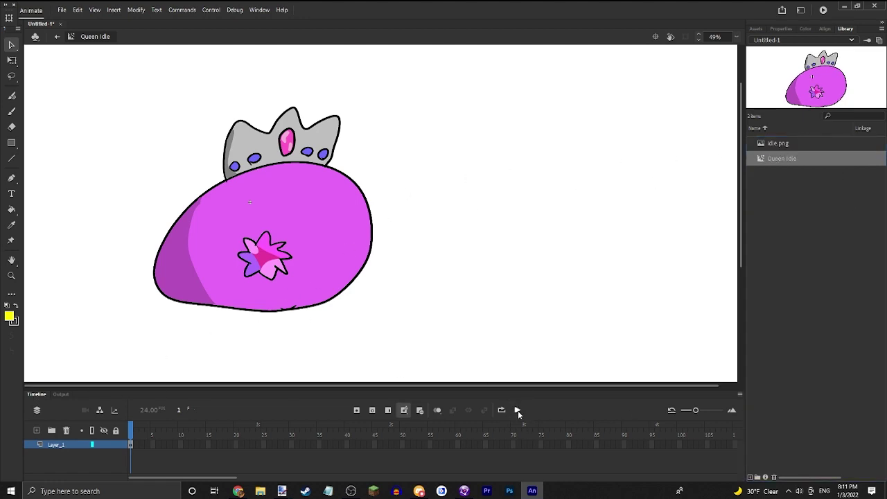
{"action": "mouse_move", "coordinate": [564, 404]}
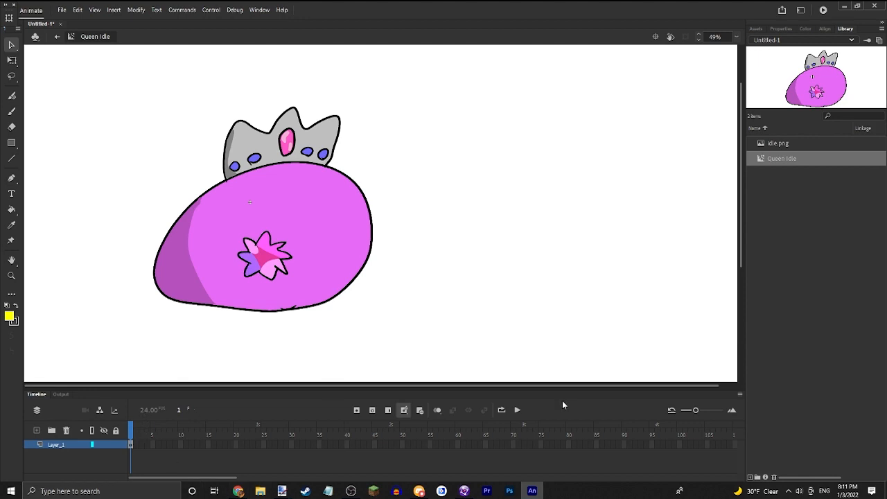
{"action": "mouse_move", "coordinate": [611, 289]}
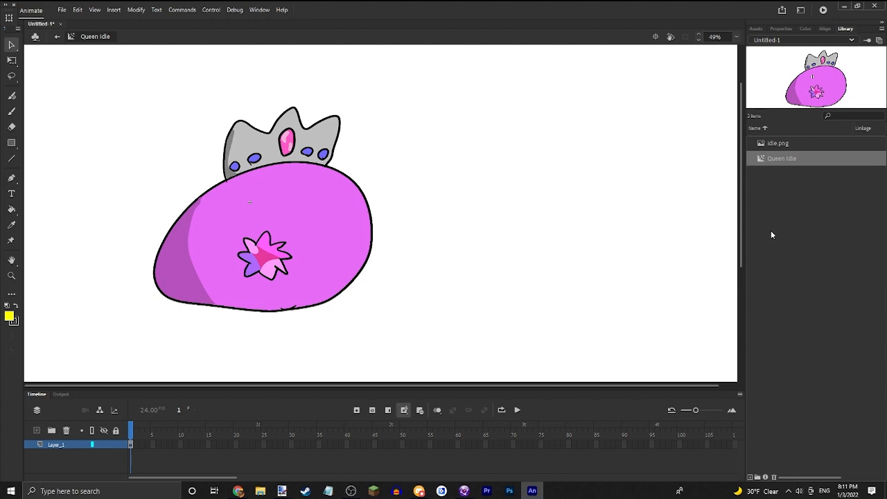
{"action": "mouse_move", "coordinate": [838, 176]}
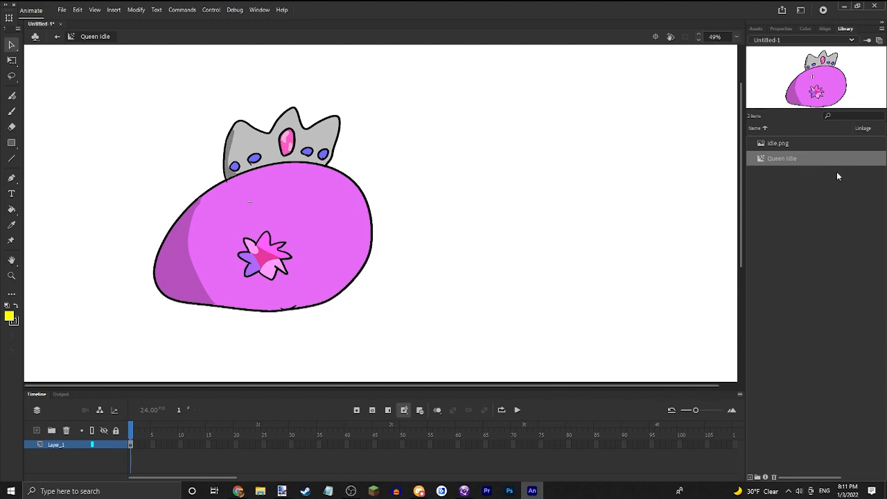
Create the Queen Right movie clip and import right.png onto its stage.
{"action": "right_click", "coordinate": [837, 176]}
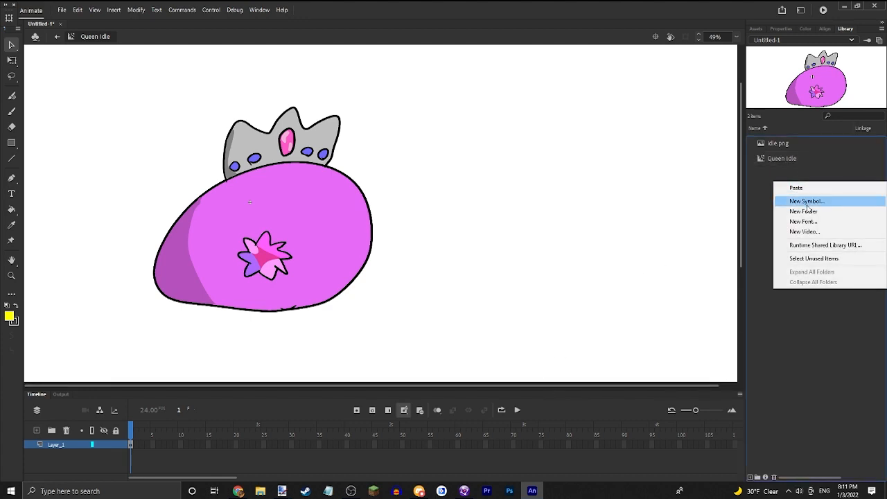
{"action": "left_click", "coordinate": [807, 201]}
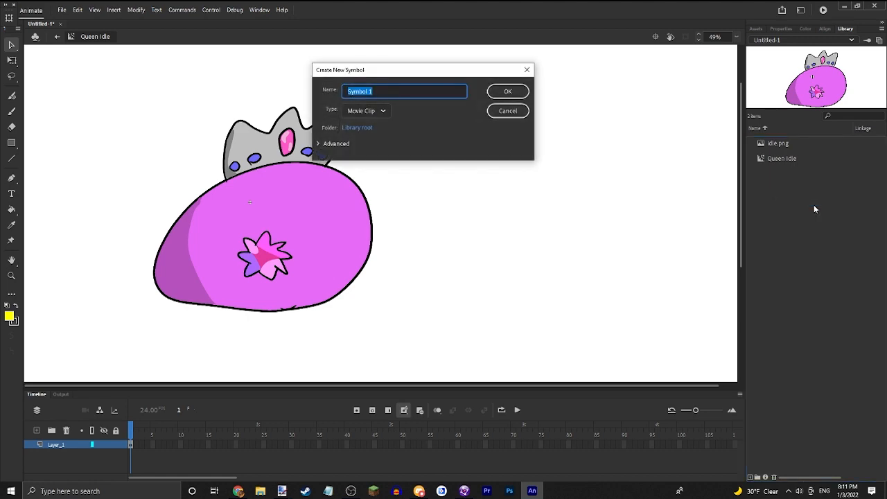
{"action": "type", "text": "Queen Right"}
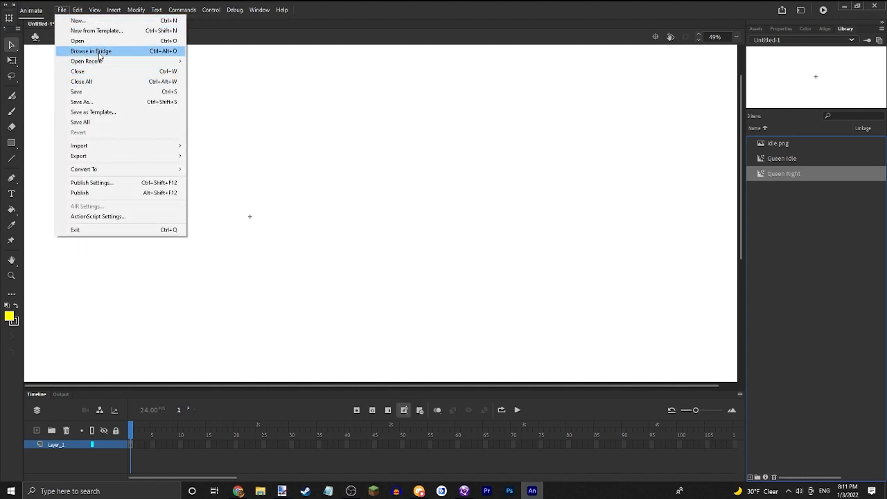
{"action": "mouse_move", "coordinate": [79, 146]}
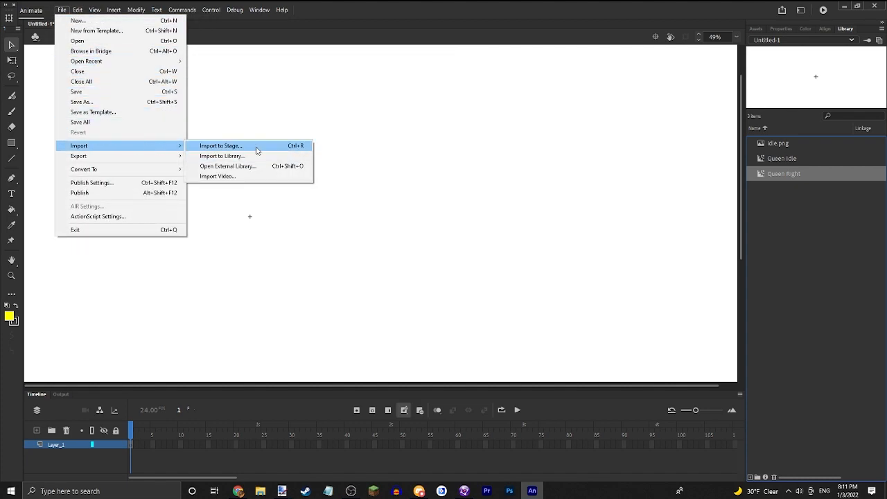
{"action": "left_click", "coordinate": [221, 146]}
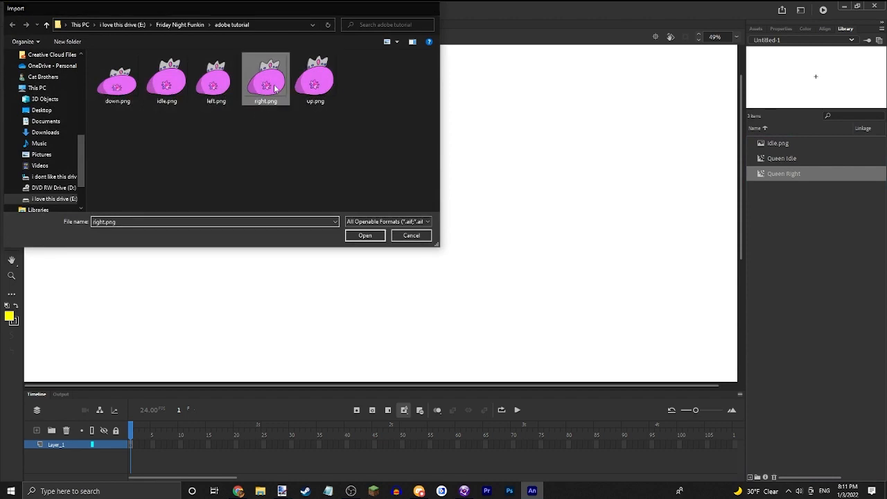
{"action": "left_click", "coordinate": [364, 235]}
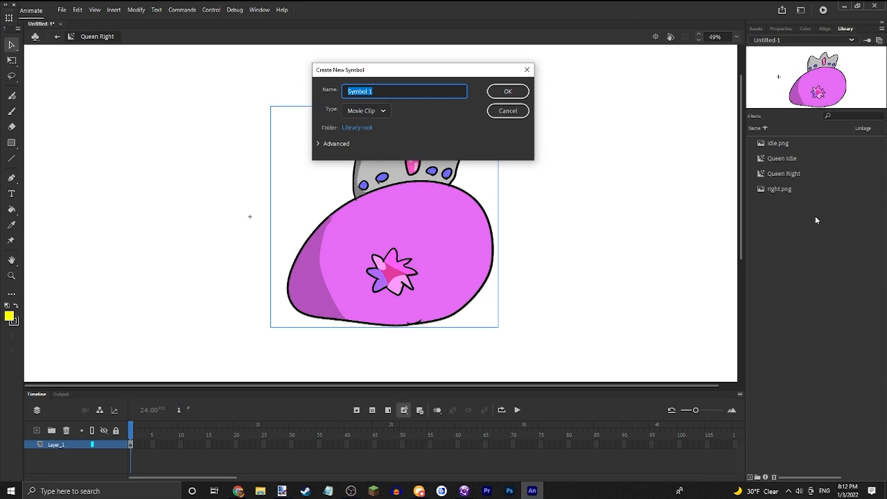
Name the symbol Queen Left with left.png, then add an empty Queen Down movie clip.
{"action": "type", "text": "Queen Left"}
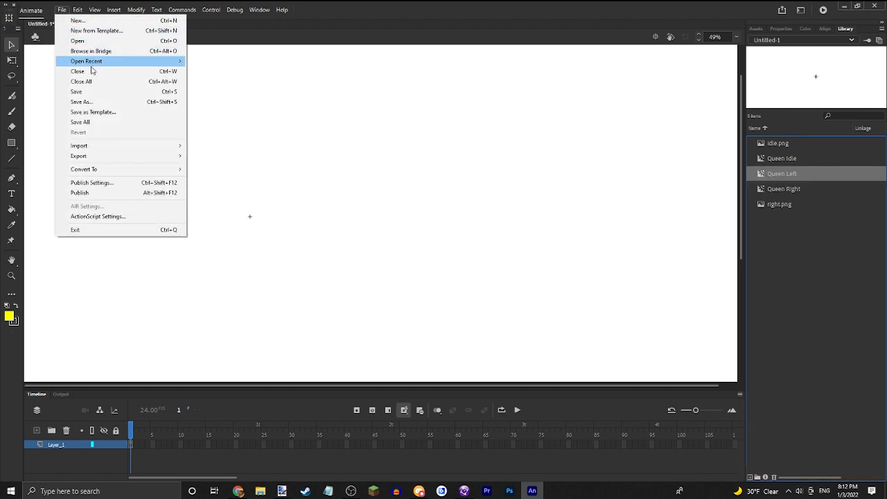
{"action": "left_click", "coordinate": [79, 145]}
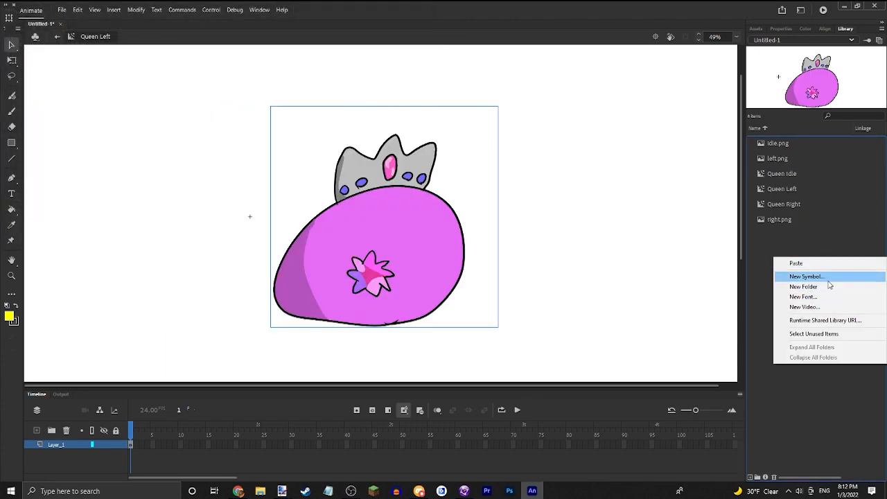
{"action": "left_click", "coordinate": [802, 276]}
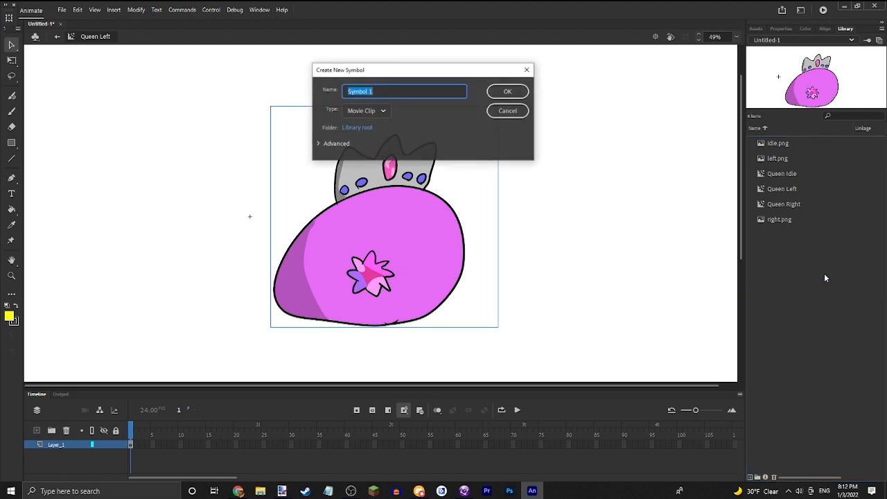
{"action": "type", "text": "Queen Down"}
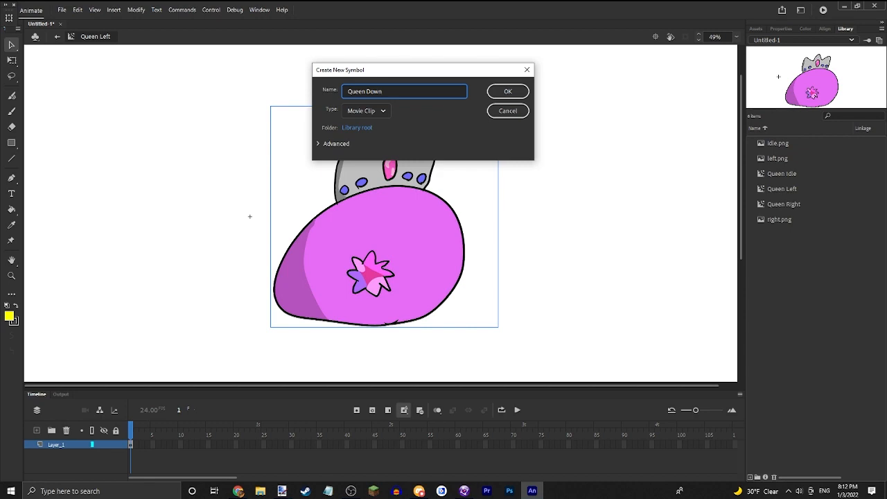
{"action": "left_click", "coordinate": [507, 91]}
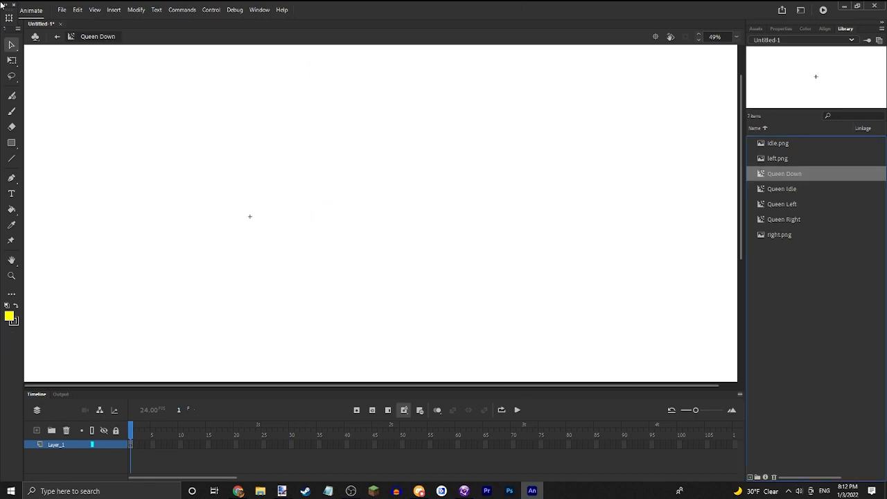
Import down.png into Queen Down and begin another new library symbol.
{"action": "left_click", "coordinate": [70, 10]}
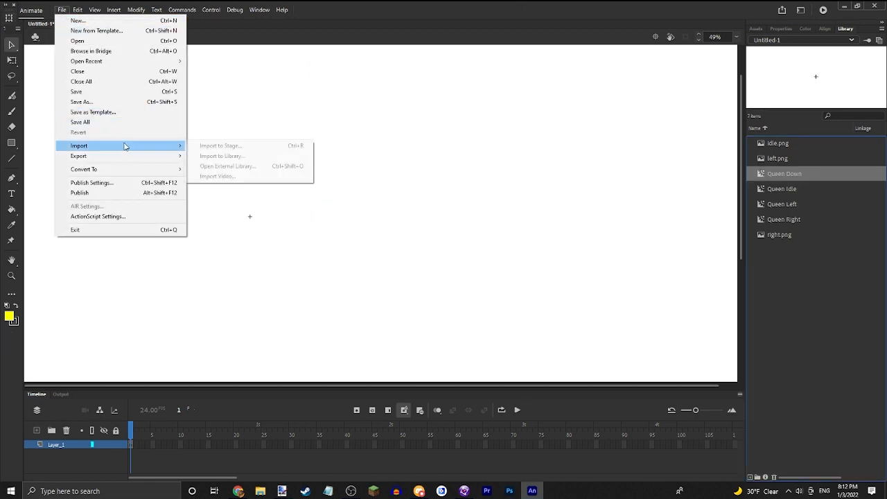
{"action": "left_click", "coordinate": [221, 145]}
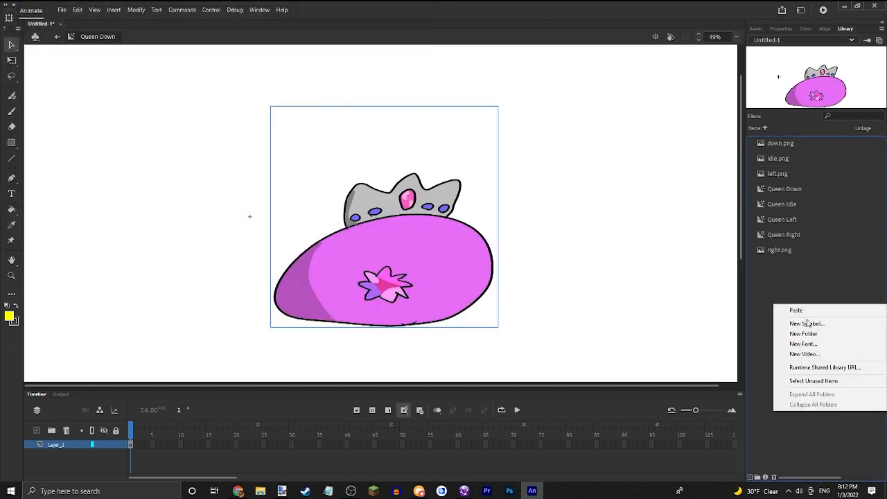
{"action": "left_click", "coordinate": [806, 323]}
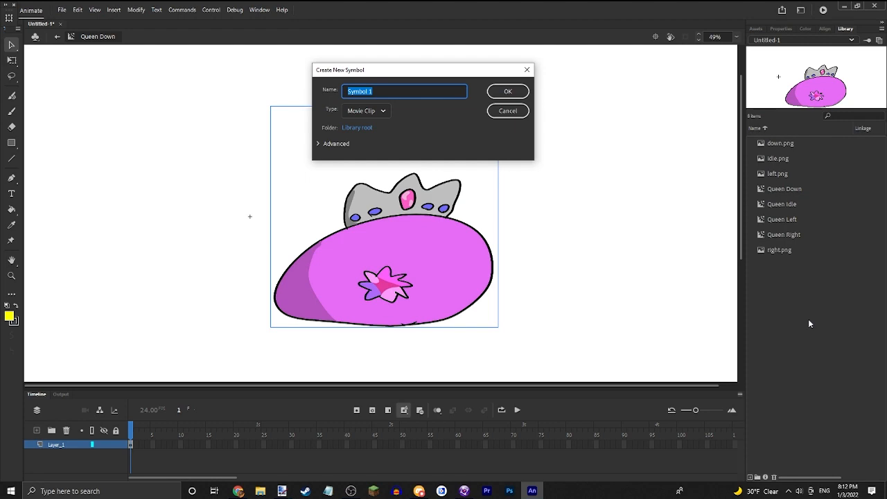
Name the symbol Queen Up and import up.png onto its stage.
{"action": "type", "text": "Queen"}
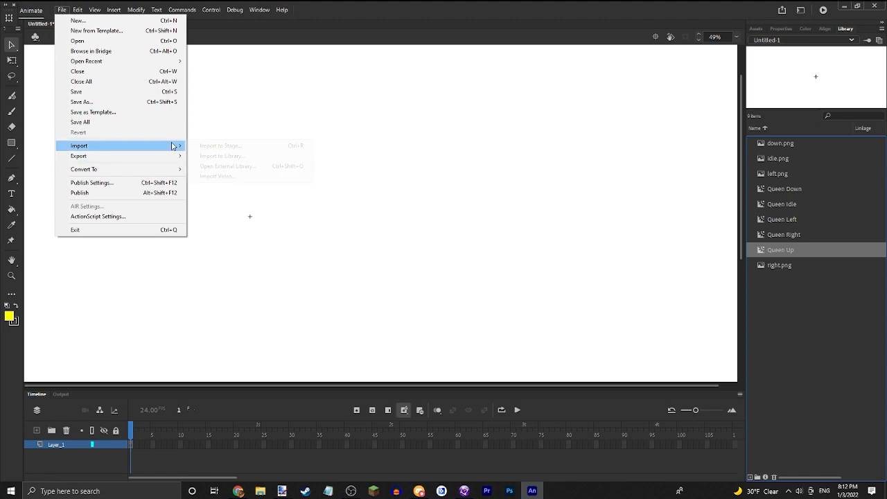
{"action": "left_click", "coordinate": [220, 145]}
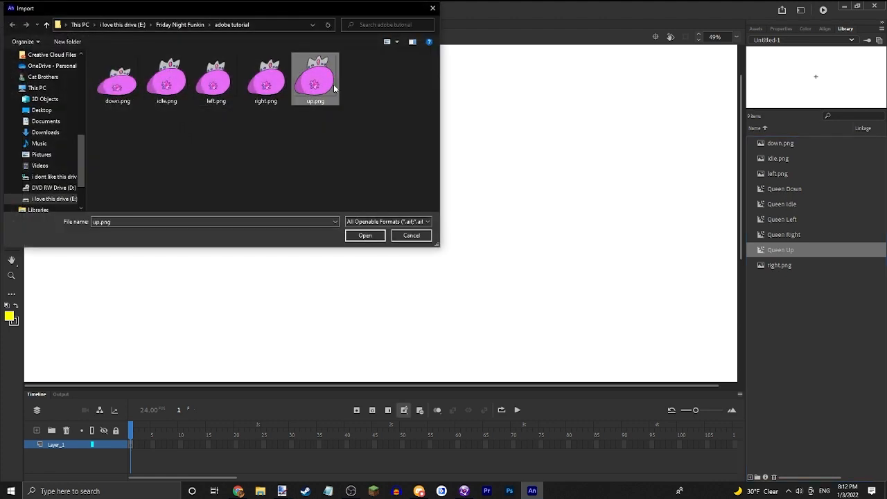
{"action": "left_click", "coordinate": [365, 235]}
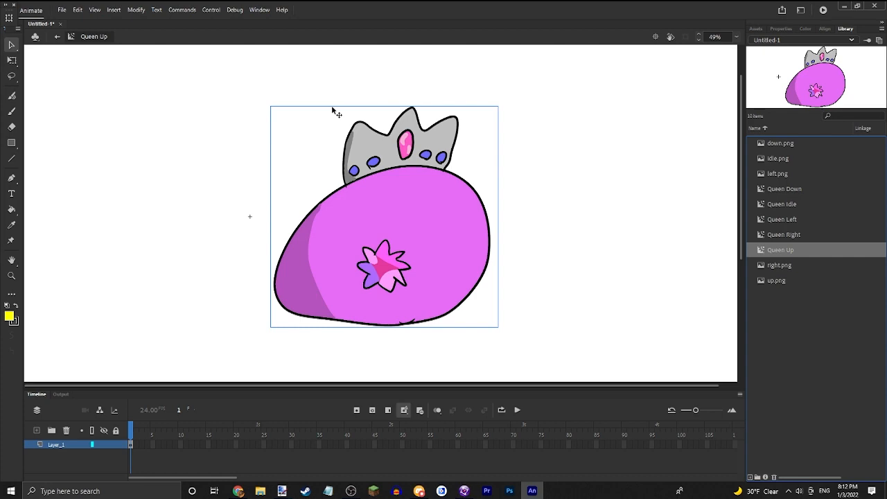
{"action": "mouse_move", "coordinate": [833, 258]}
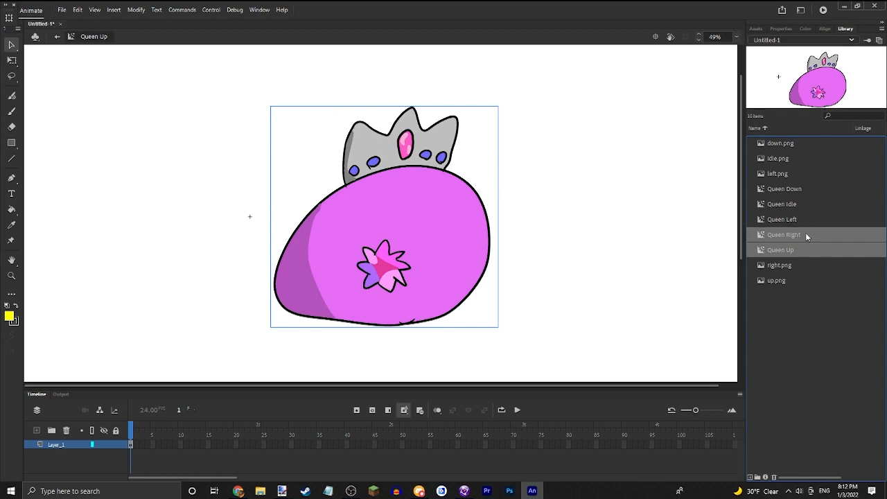
Select the five Queen symbols in the library and generate a sprite sheet from them.
{"action": "left_click", "coordinate": [782, 204]}
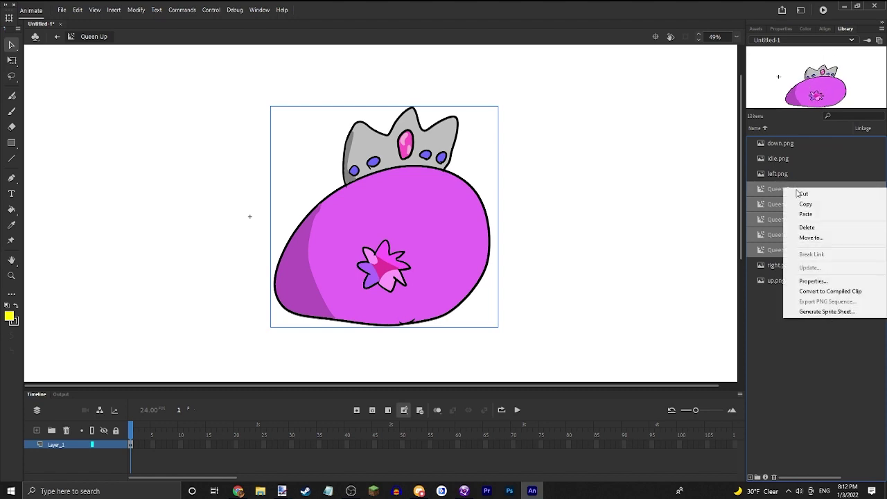
{"action": "mouse_move", "coordinate": [826, 312]}
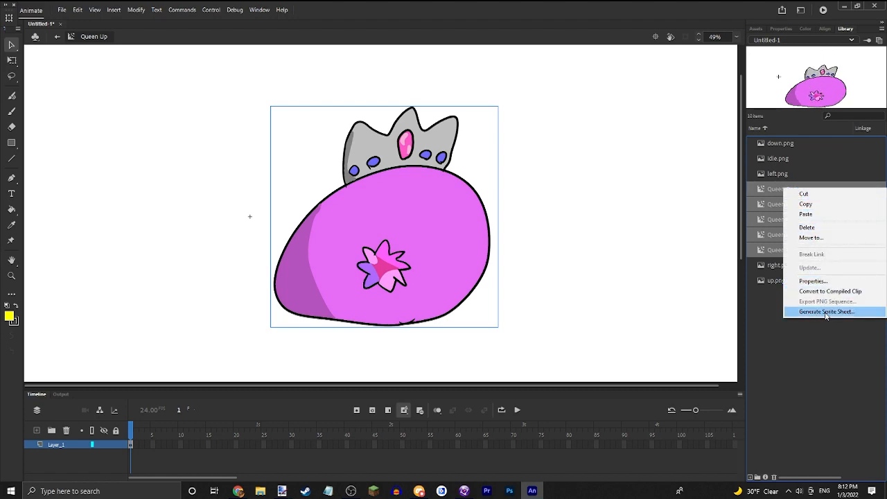
{"action": "left_click", "coordinate": [825, 312]}
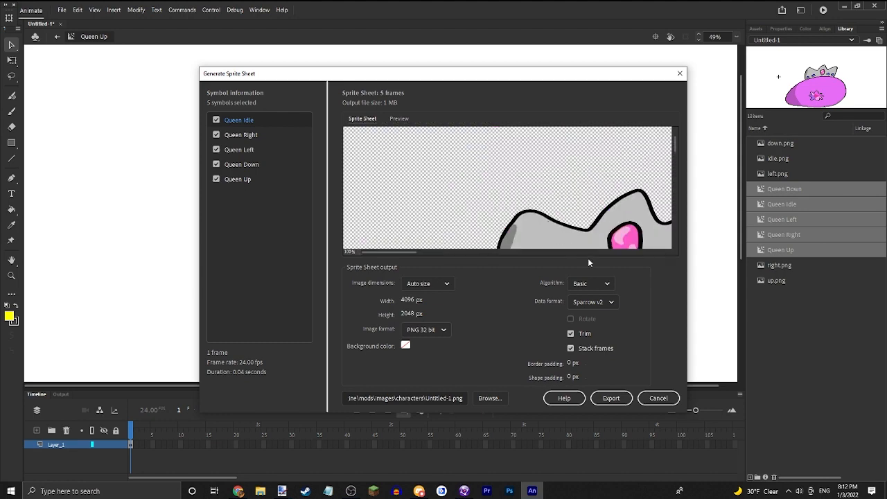
Try Sparrow v1 as the data format, then switch back to Sparrow v2.
{"action": "left_click", "coordinate": [593, 302]}
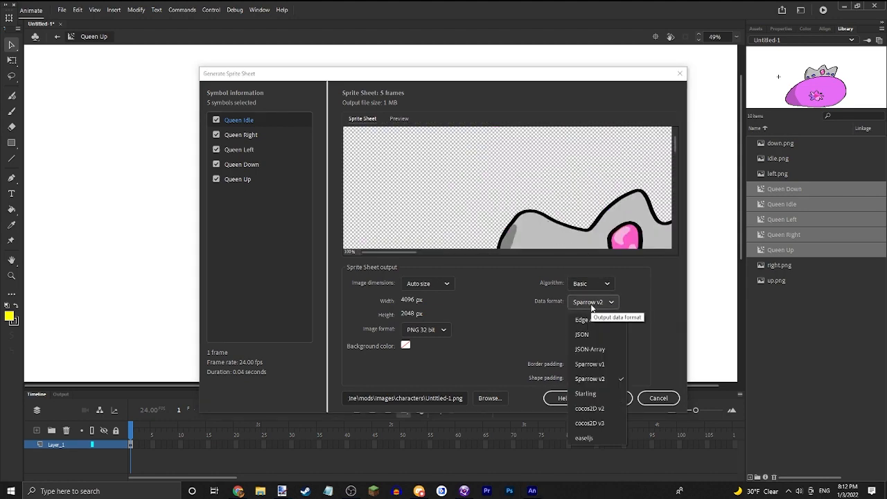
{"action": "left_click", "coordinate": [590, 364]}
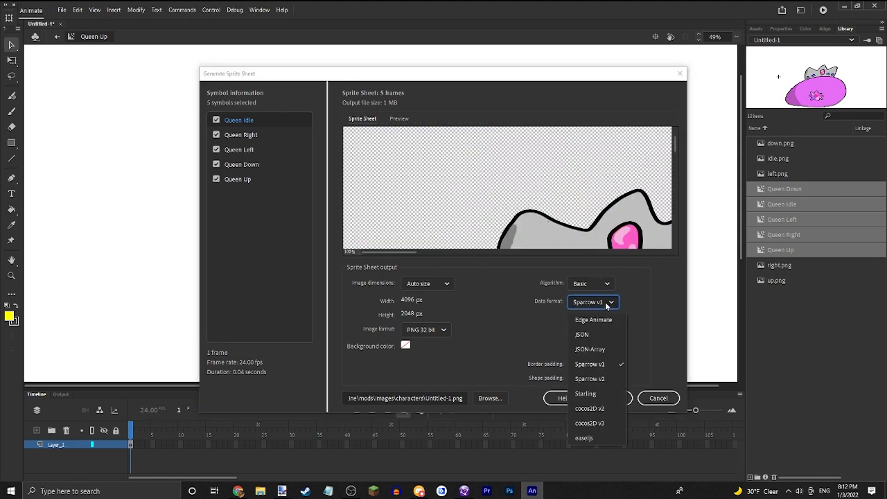
{"action": "left_click", "coordinate": [590, 378]}
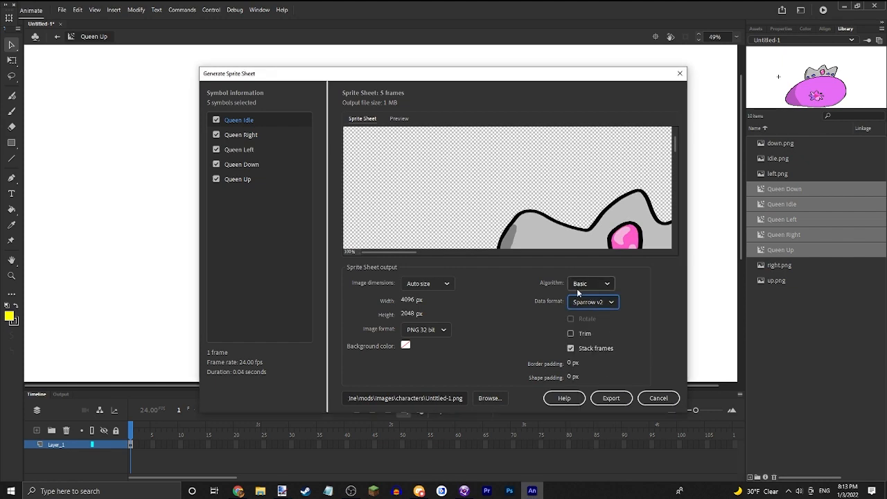
{"action": "mouse_move", "coordinate": [442, 286]}
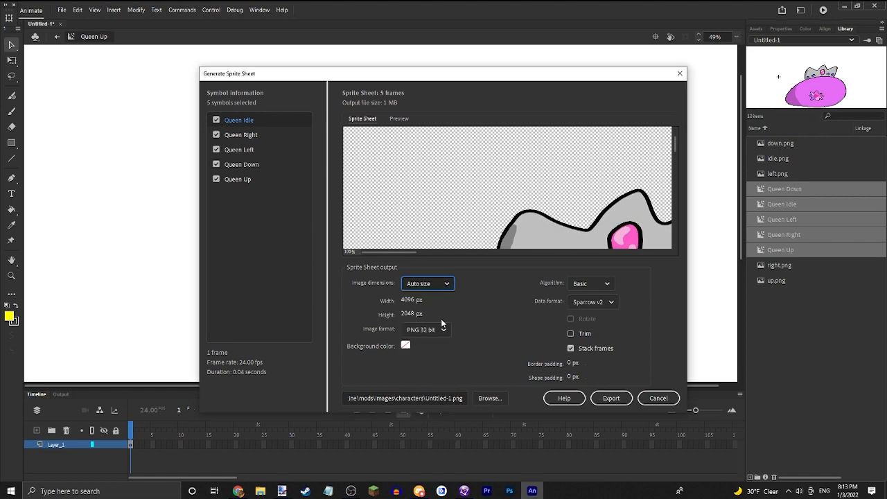
{"action": "mouse_move", "coordinate": [492, 394]}
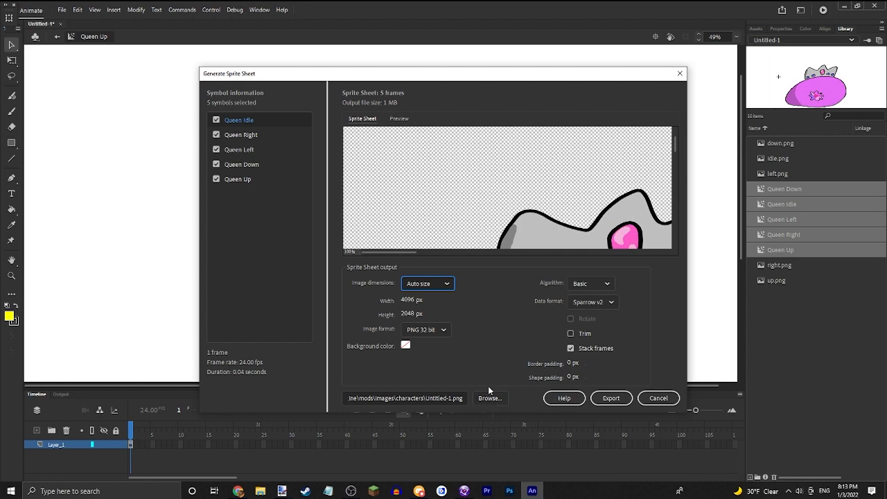
{"action": "mouse_move", "coordinate": [414, 107]}
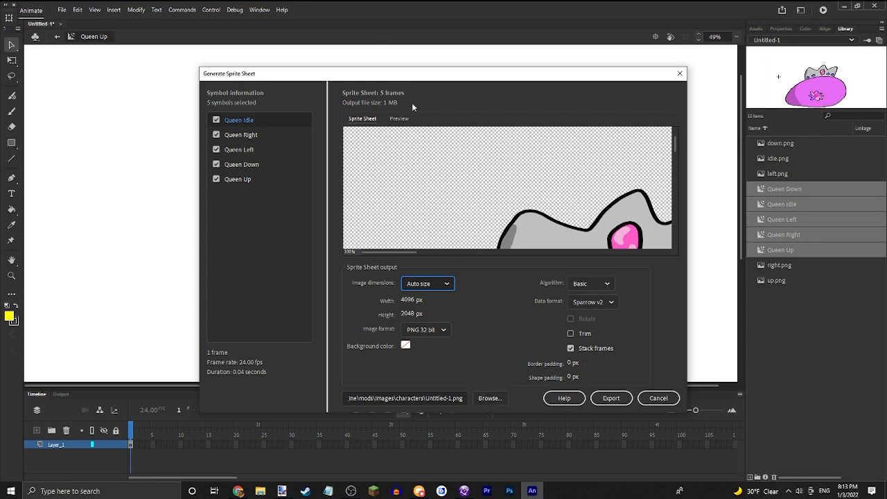
{"action": "mouse_move", "coordinate": [401, 205]}
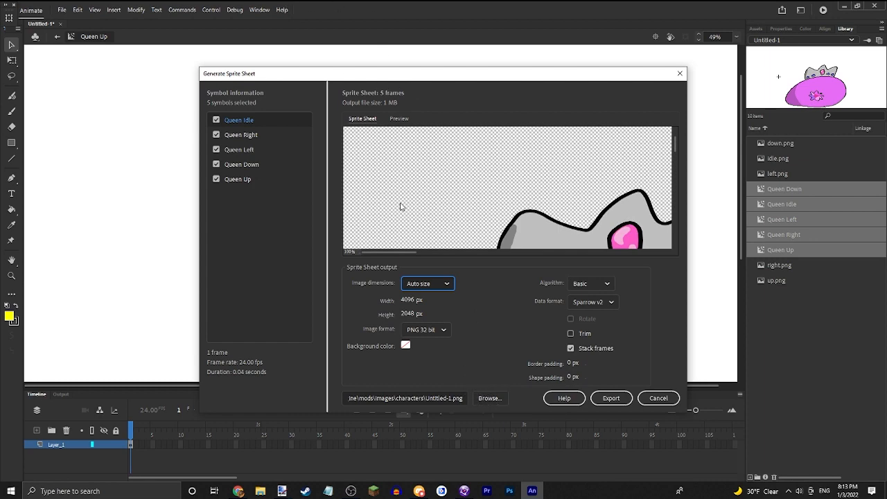